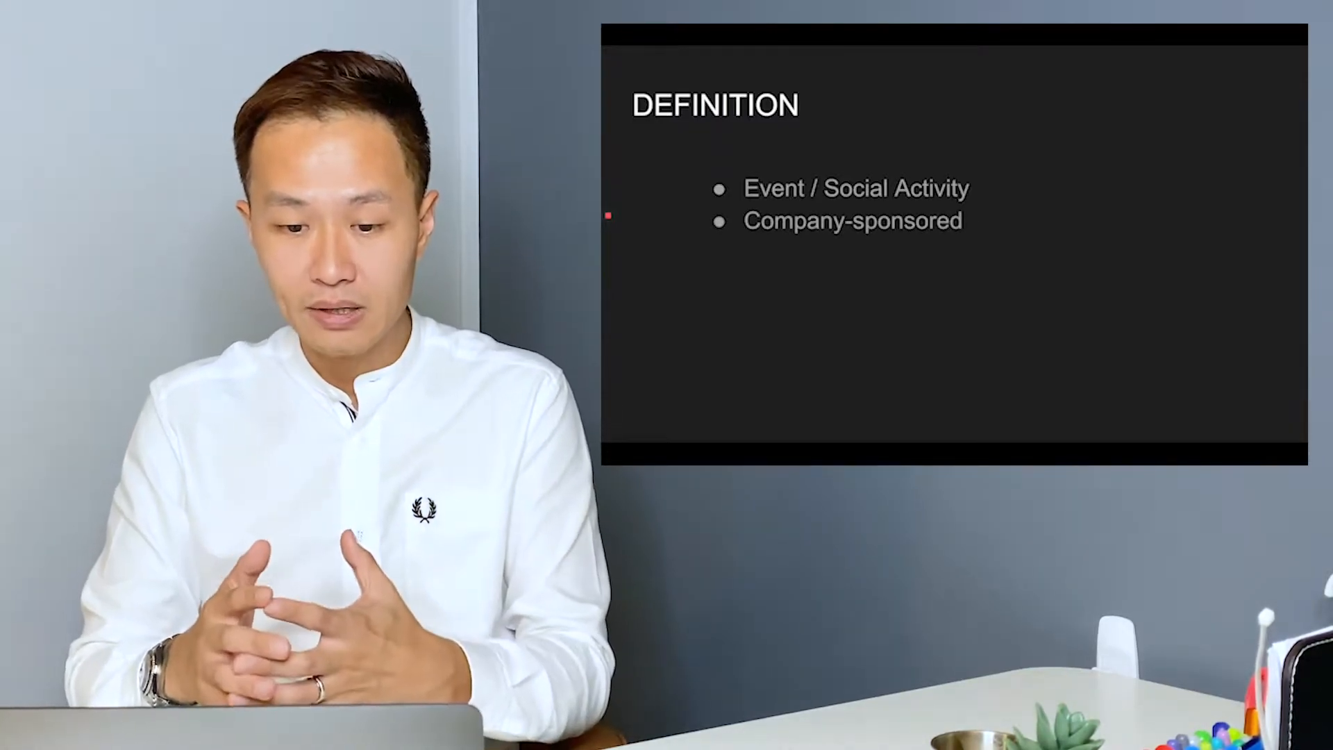
Advance the DEFINITION slide animation to show the 'Target Audience' bullet
key("right")
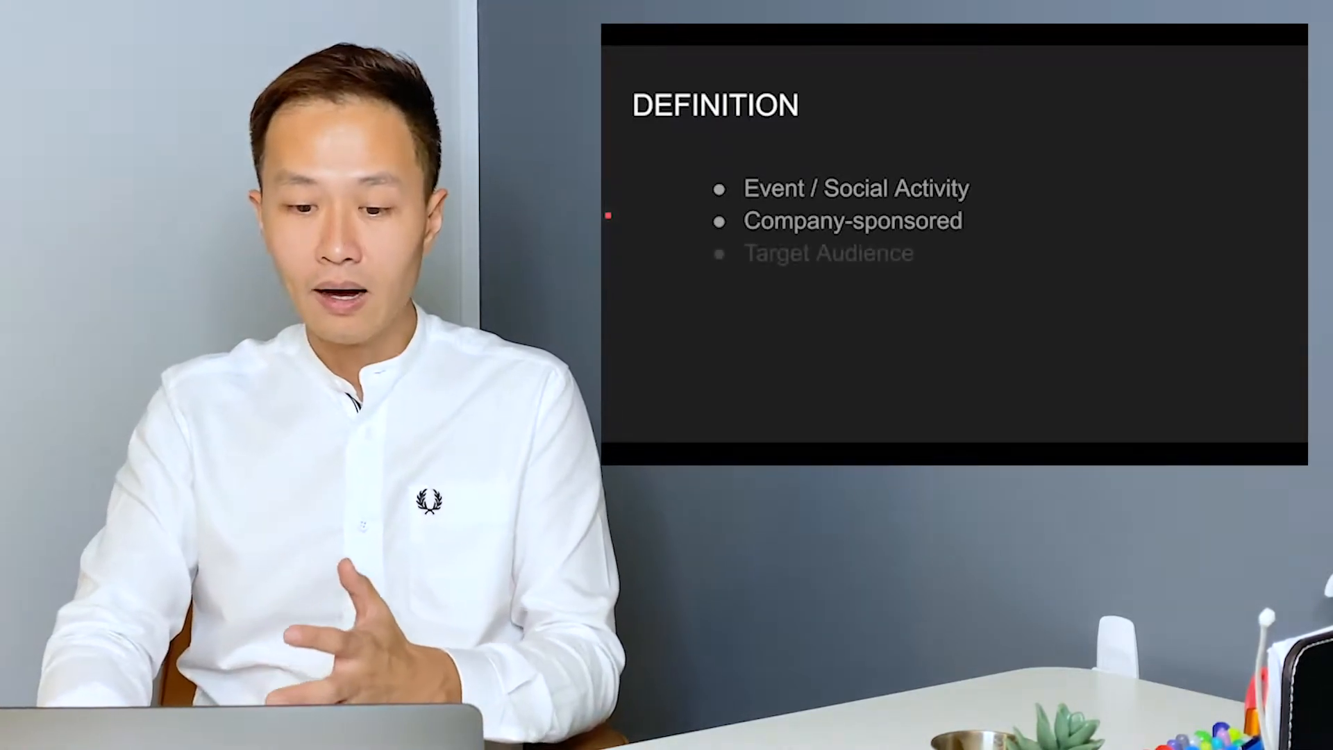